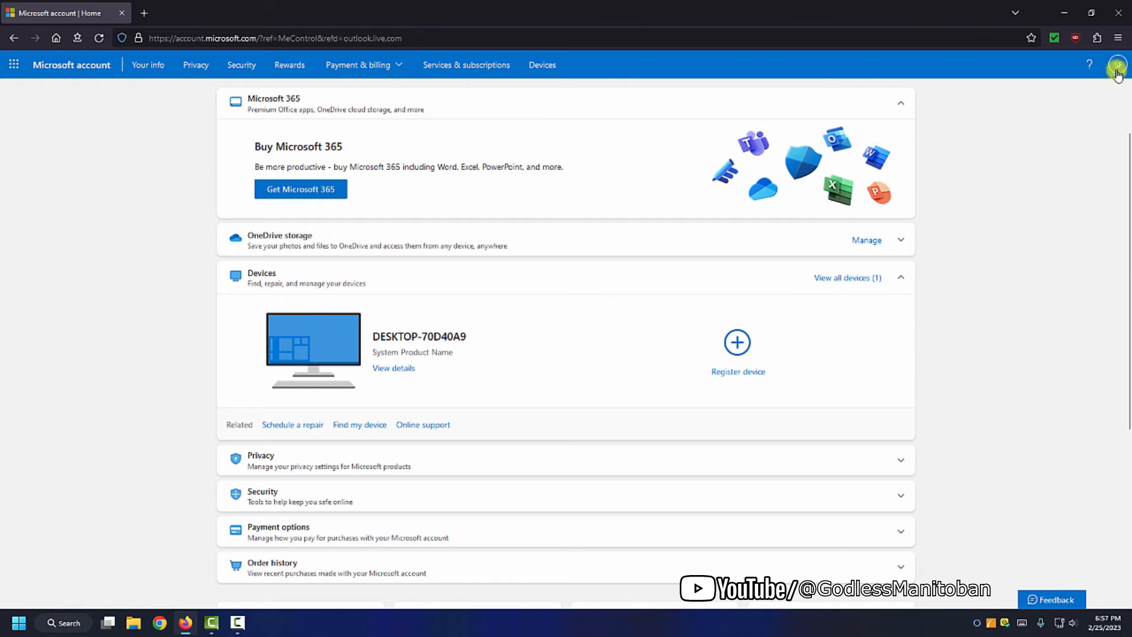
- Open the DESKTOP-70D40A9 device page showing Windows 11 Professional edition, OS build and 15 GB RAM
click(1117, 65)
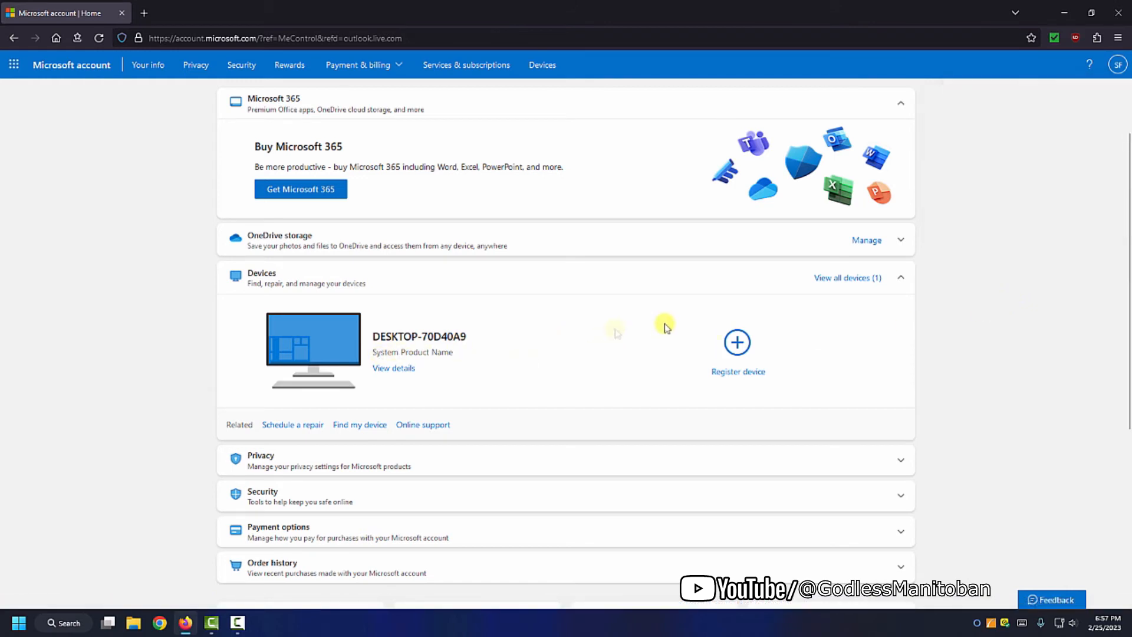
mouse_move(776, 297)
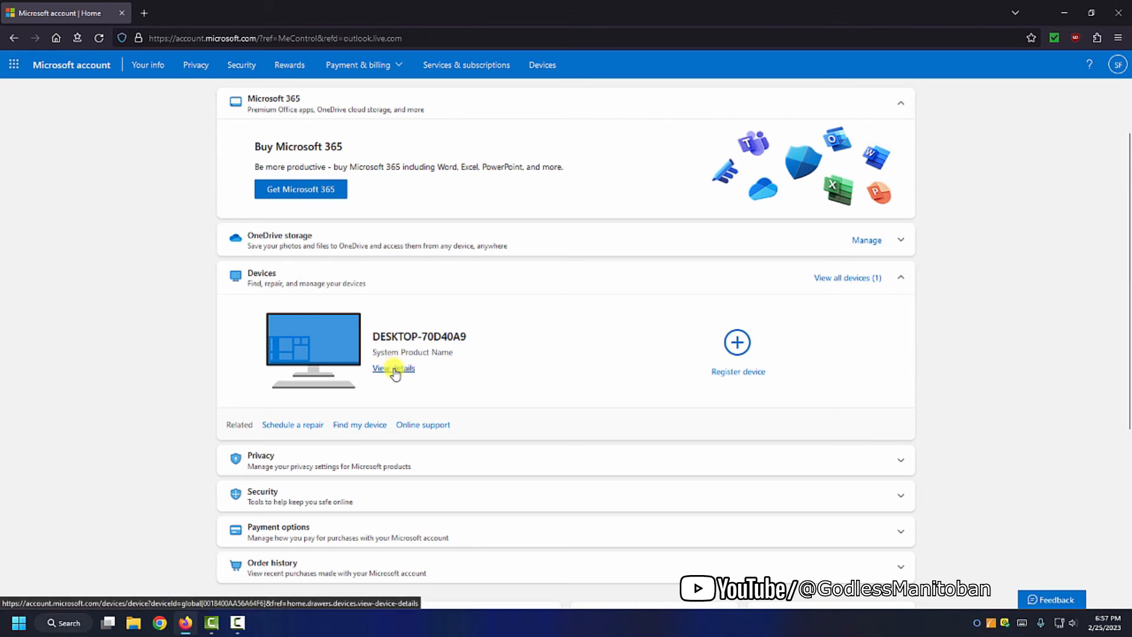
click(392, 368)
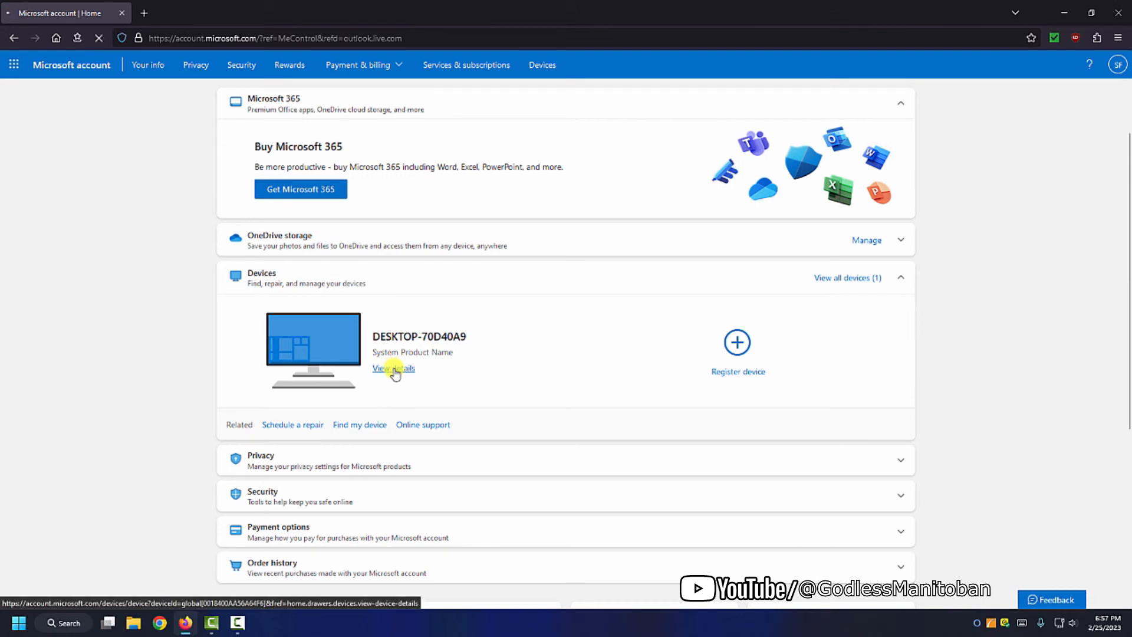
click(393, 367)
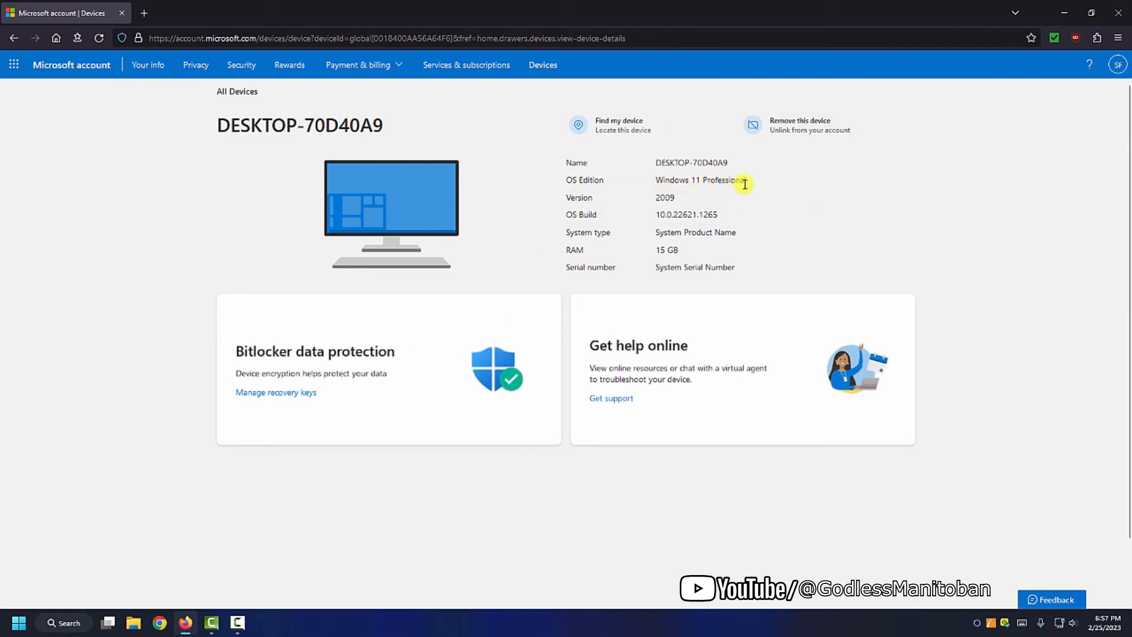
mouse_move(626, 214)
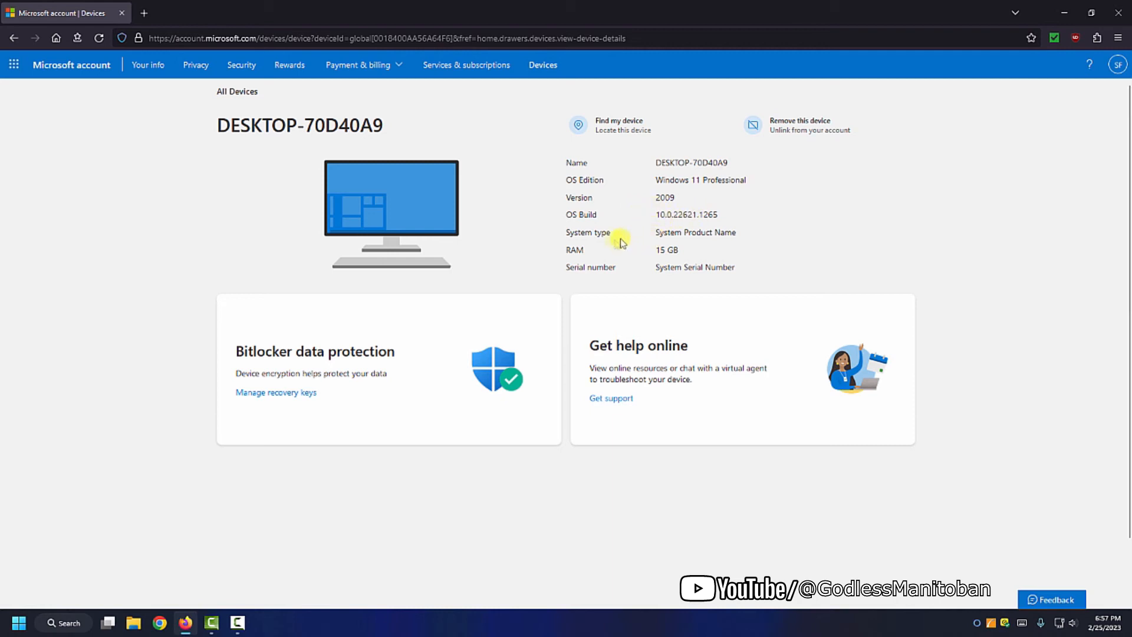
mouse_move(637, 241)
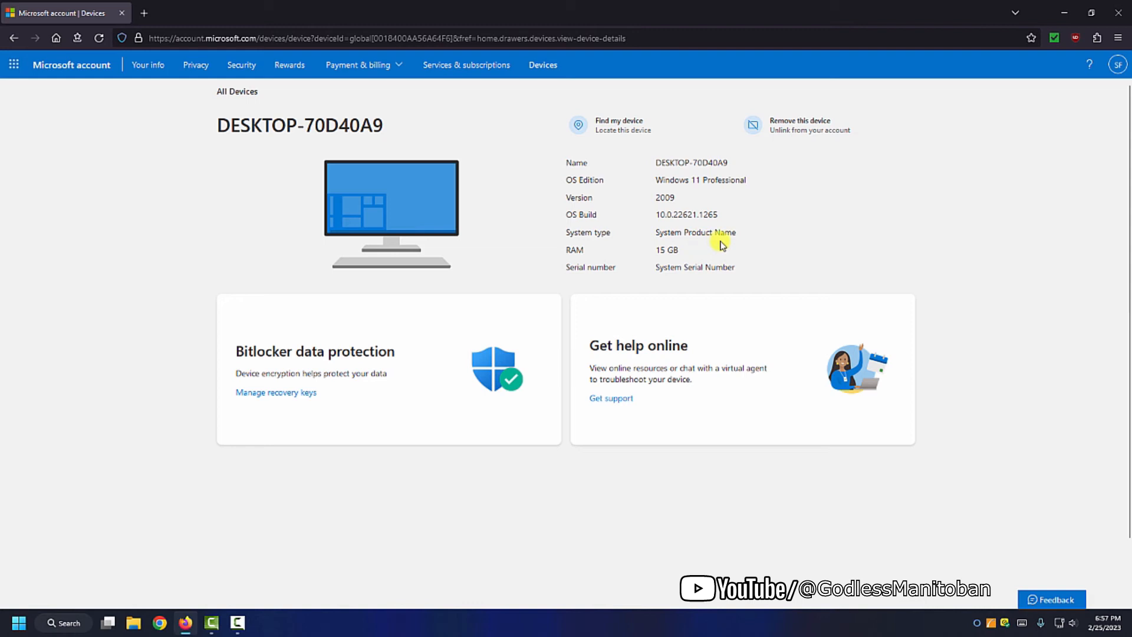
mouse_move(629, 257)
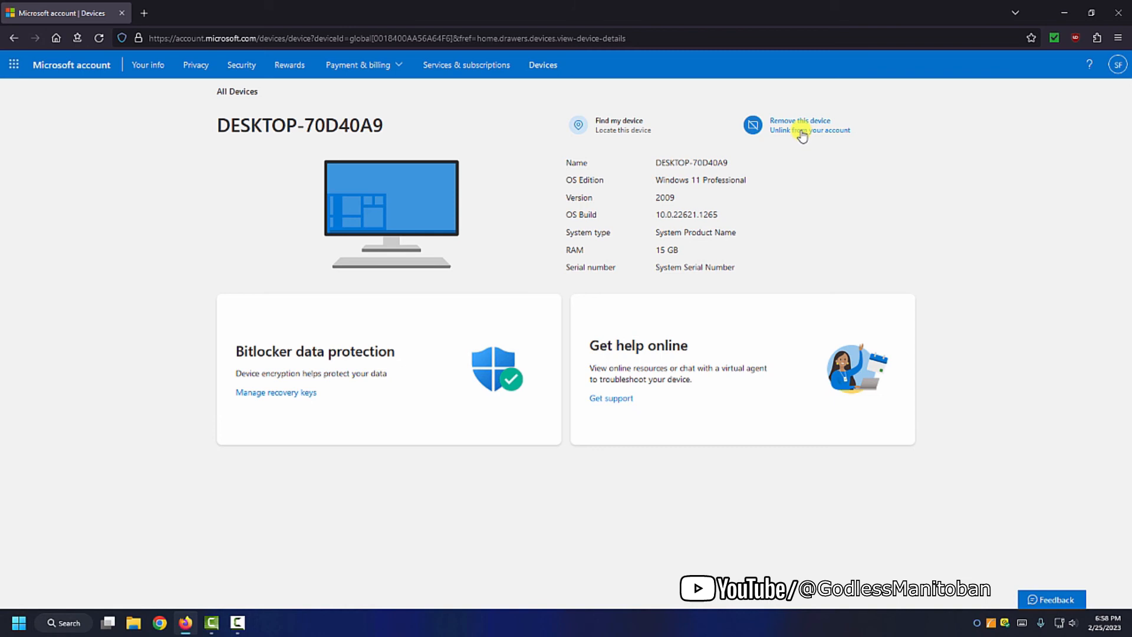
mouse_move(823, 219)
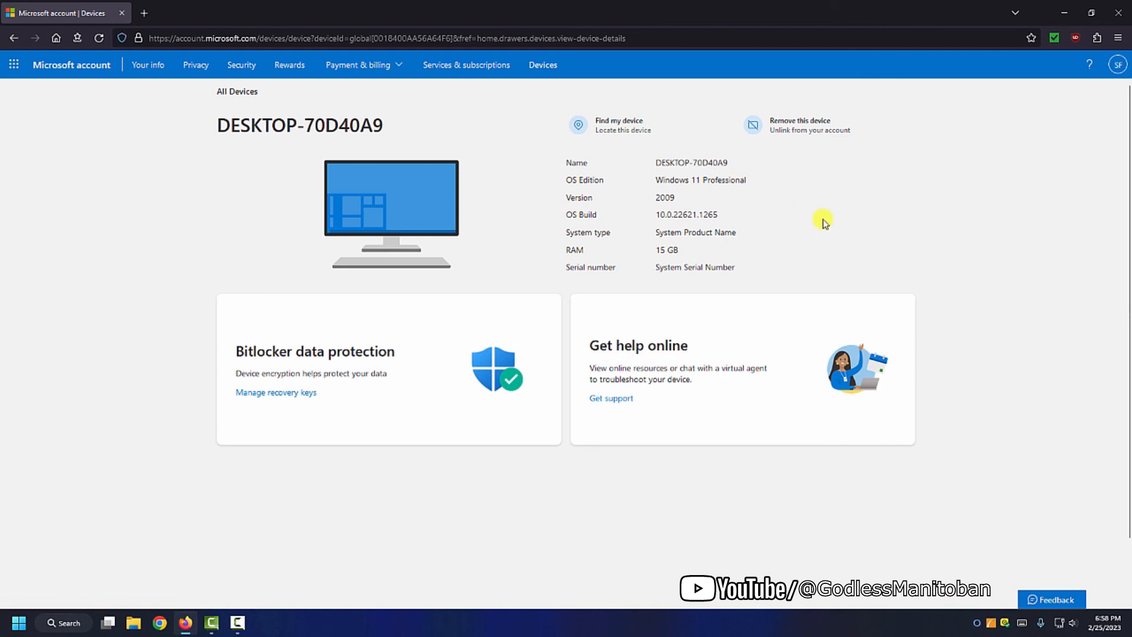